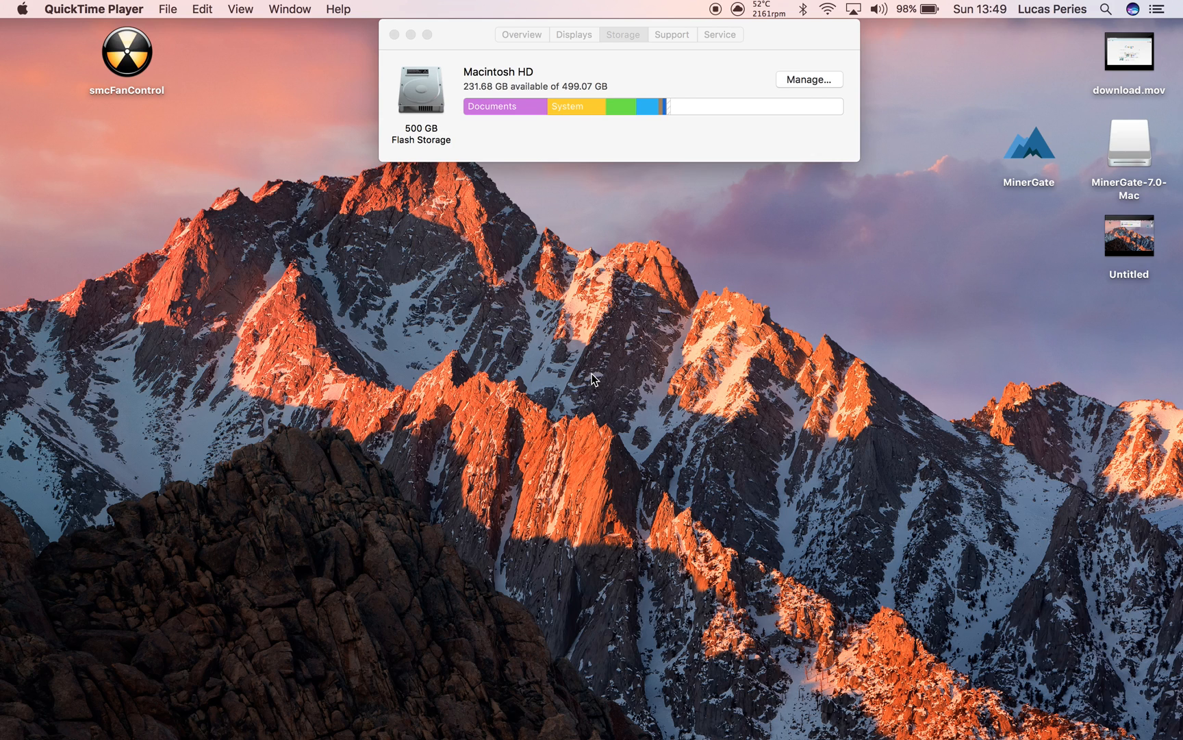
mouse_move(628, 199)
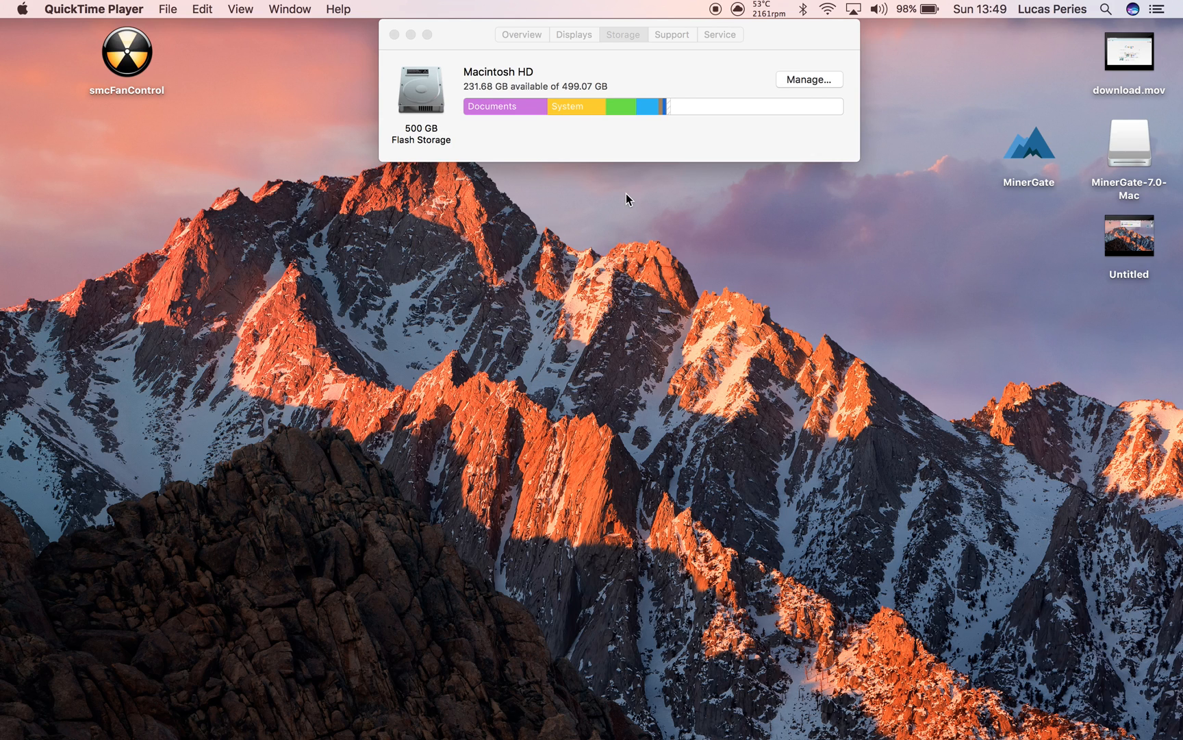
mouse_move(763, 14)
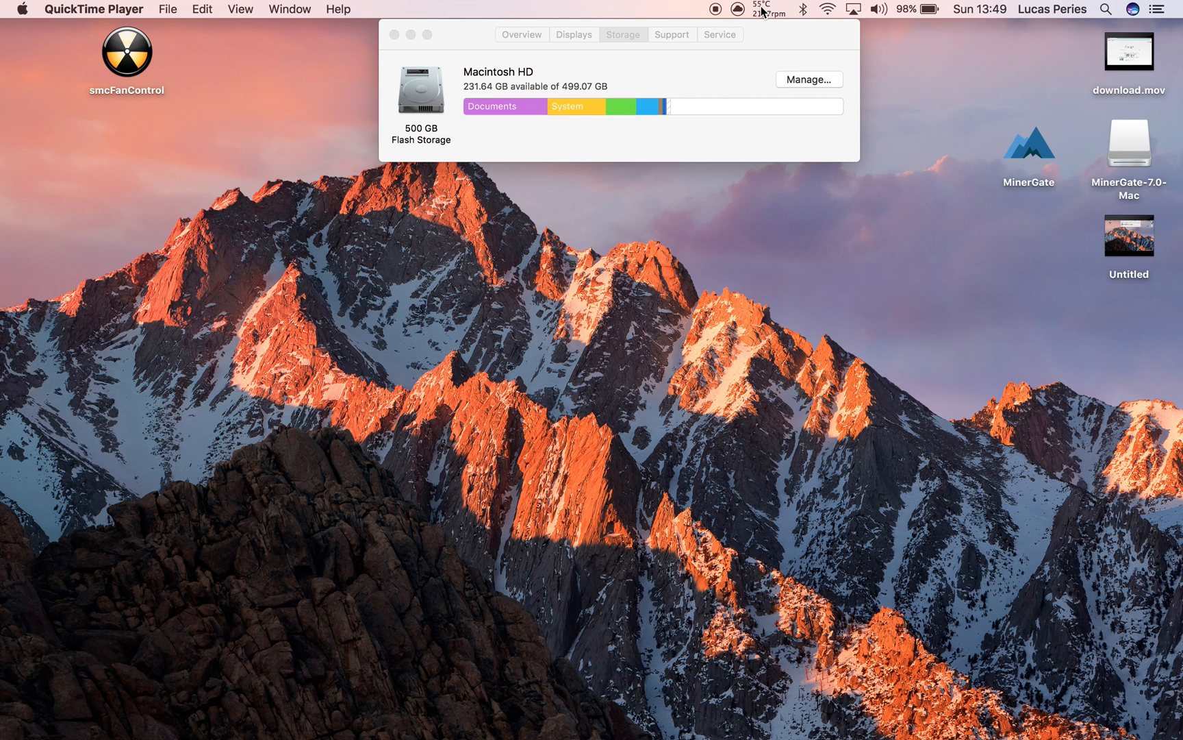
mouse_move(767, 24)
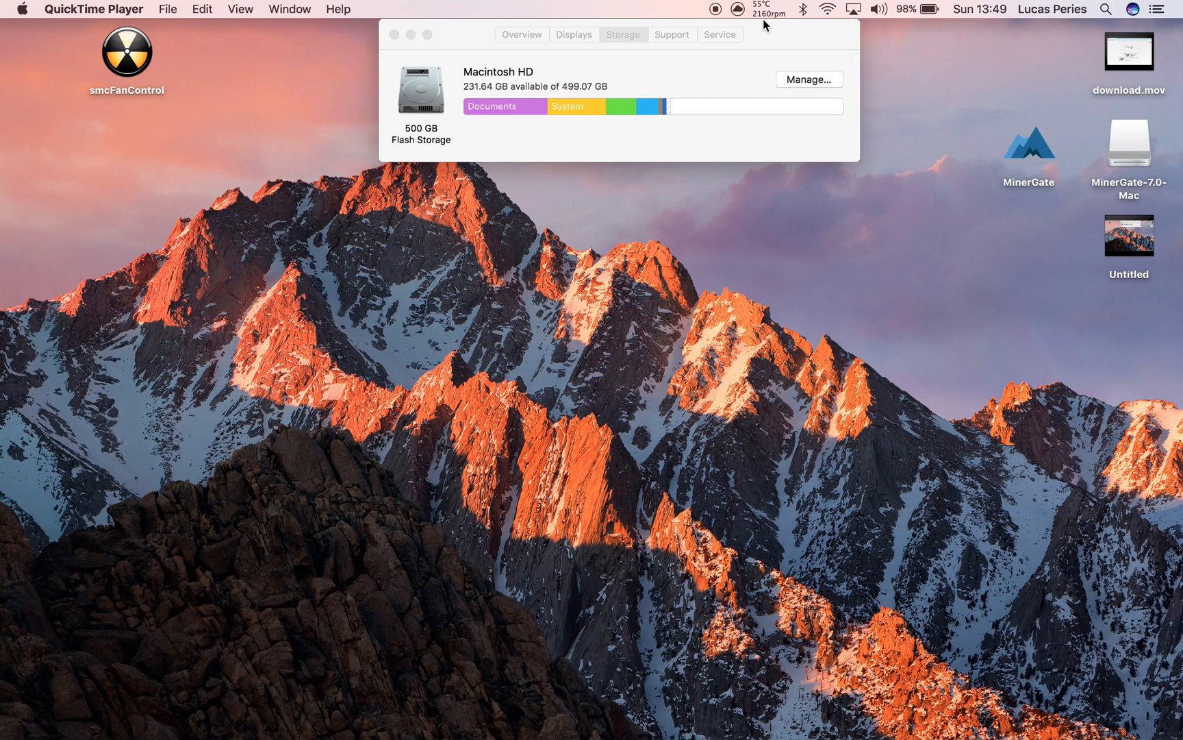
mouse_move(879, 167)
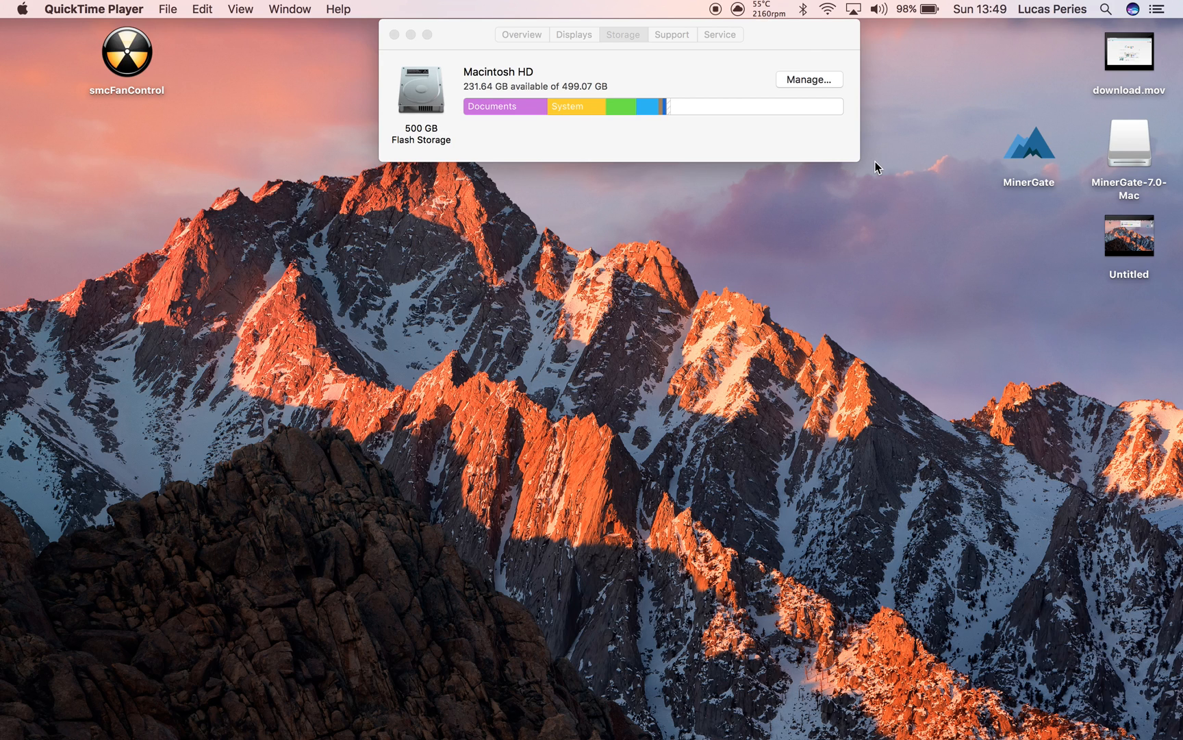
mouse_move(1123, 187)
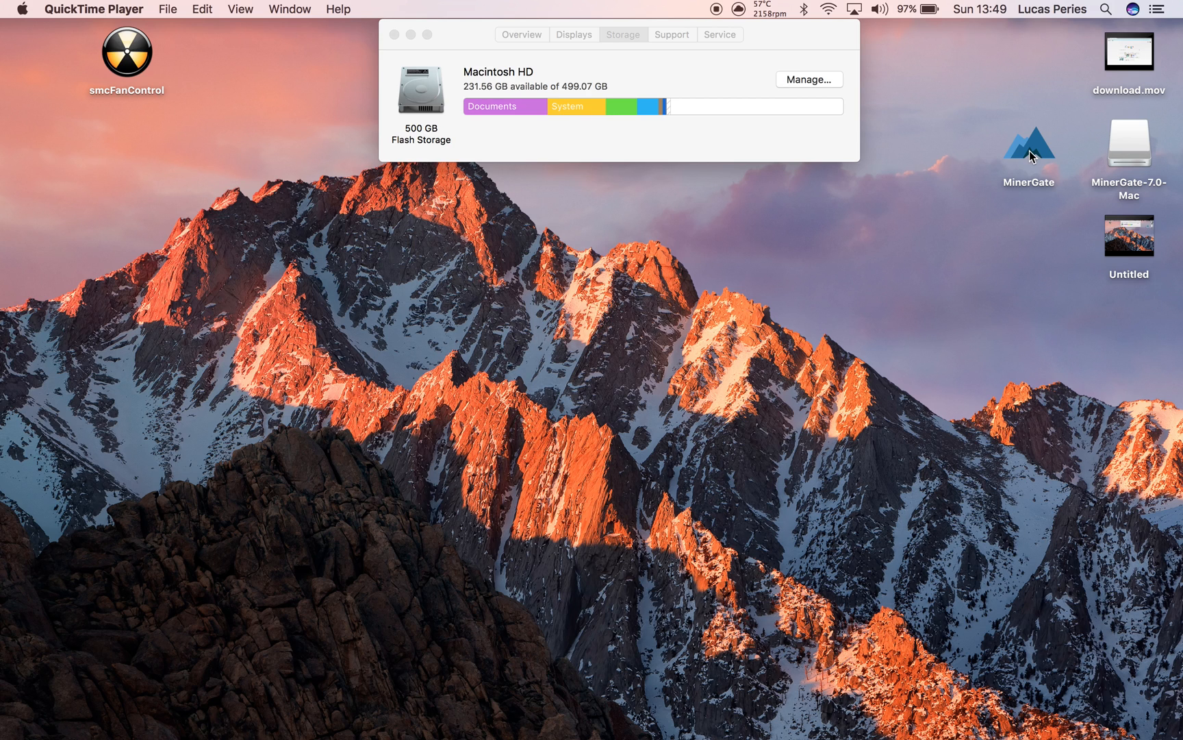
Step: Launch MinerGate from the desktop and view its Benchmark and Achievements pages
left_click(1028, 151)
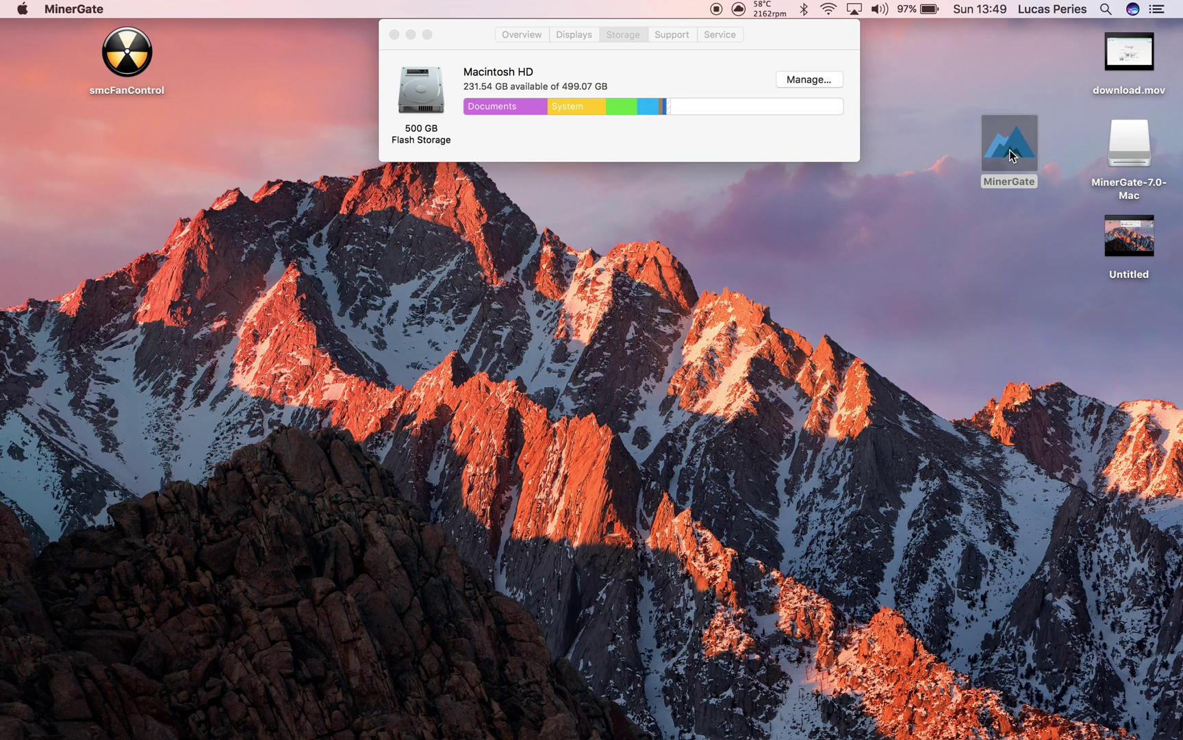
double_click(1009, 142)
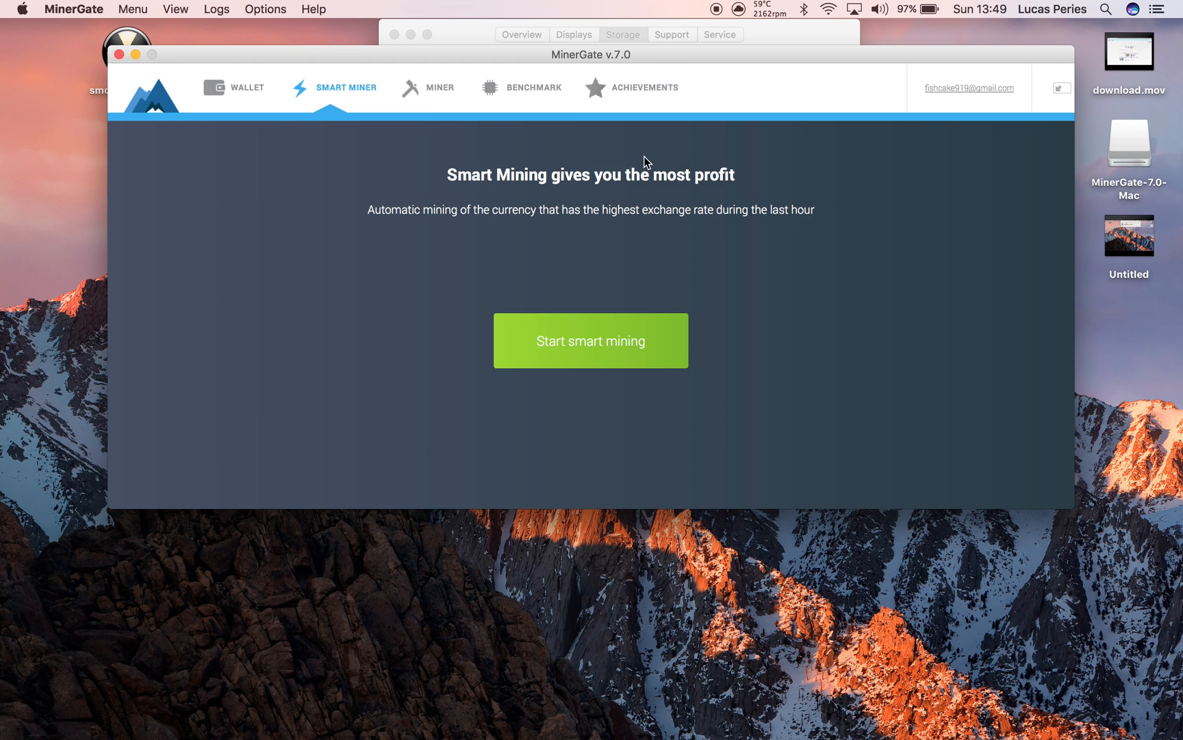
mouse_move(325, 235)
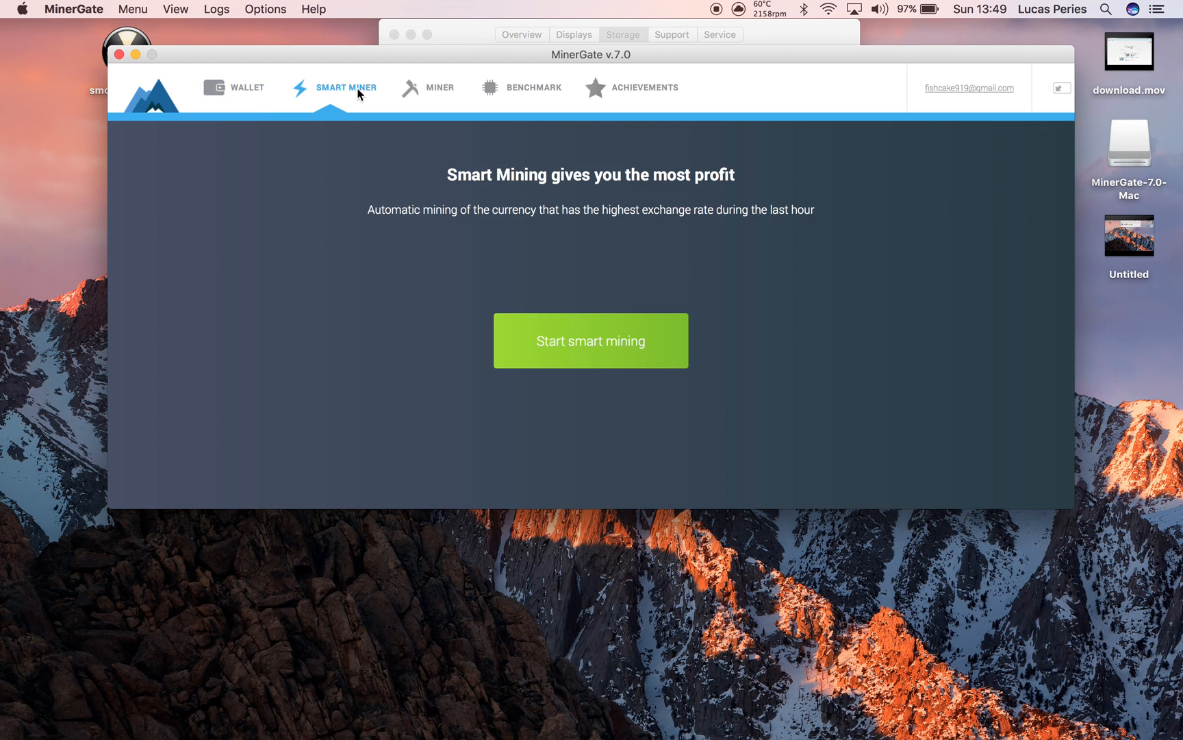
left_click(534, 87)
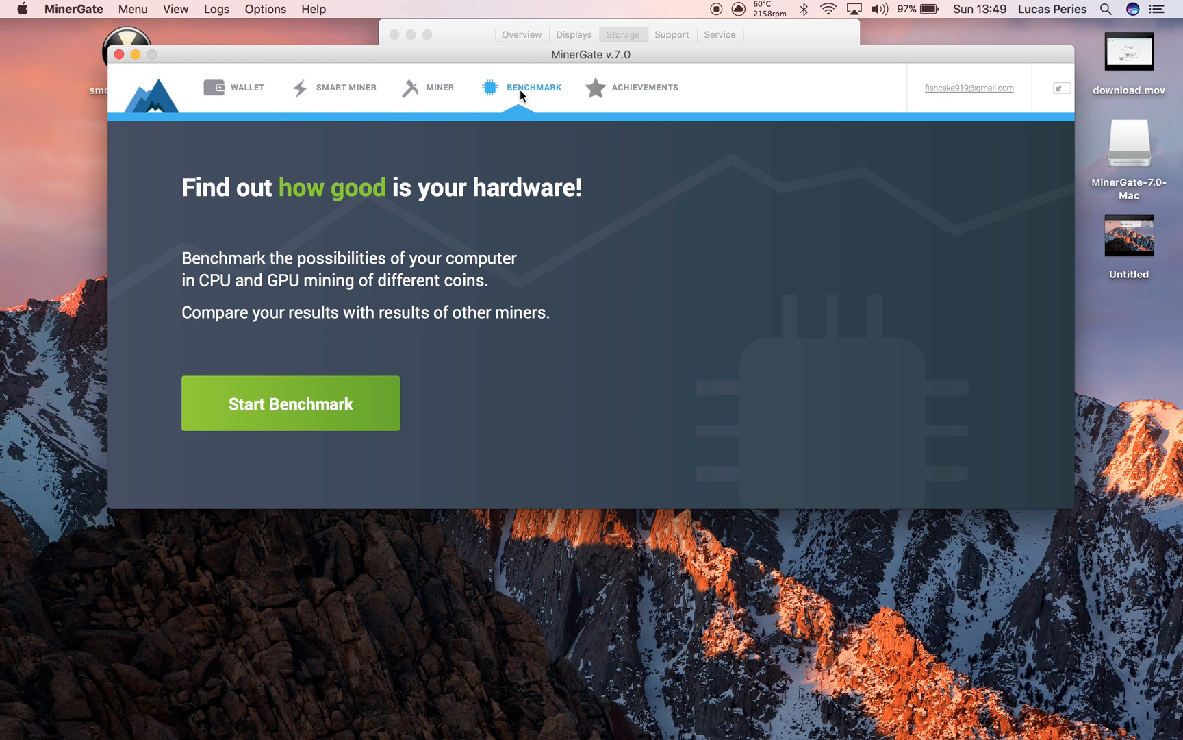
left_click(647, 88)
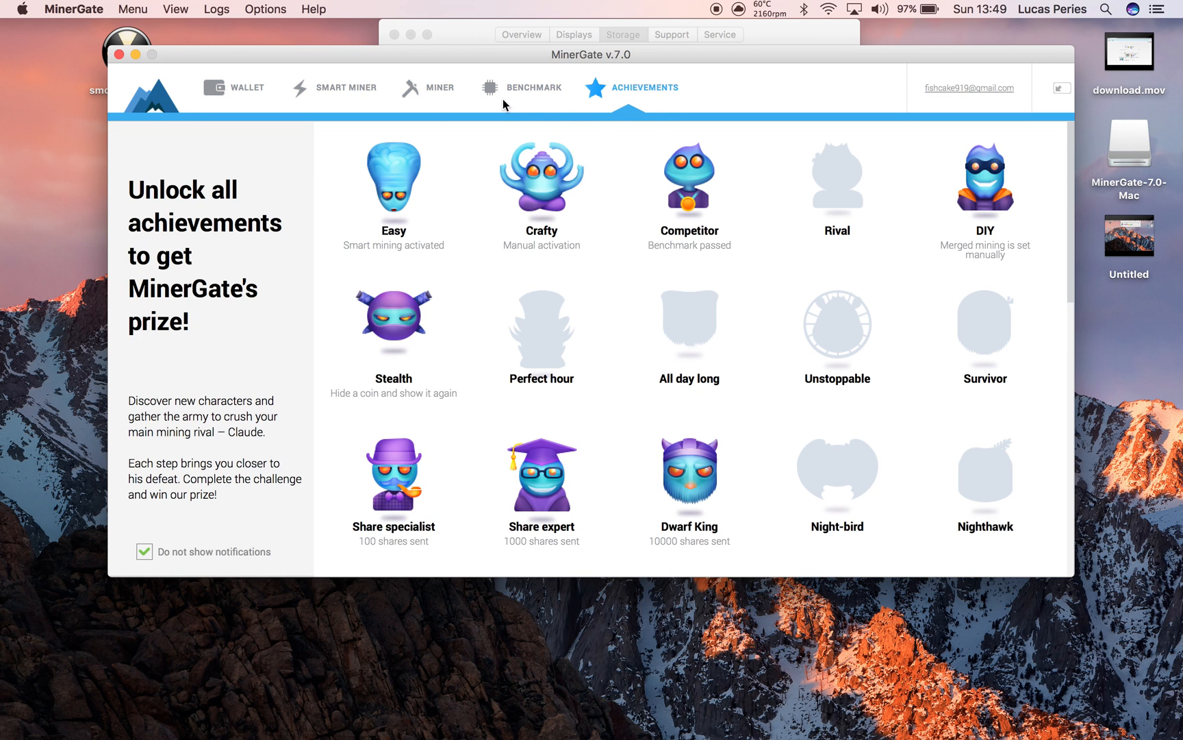
Step: Show the Miner page listing per-currency balances and CPU core settings
left_click(441, 87)
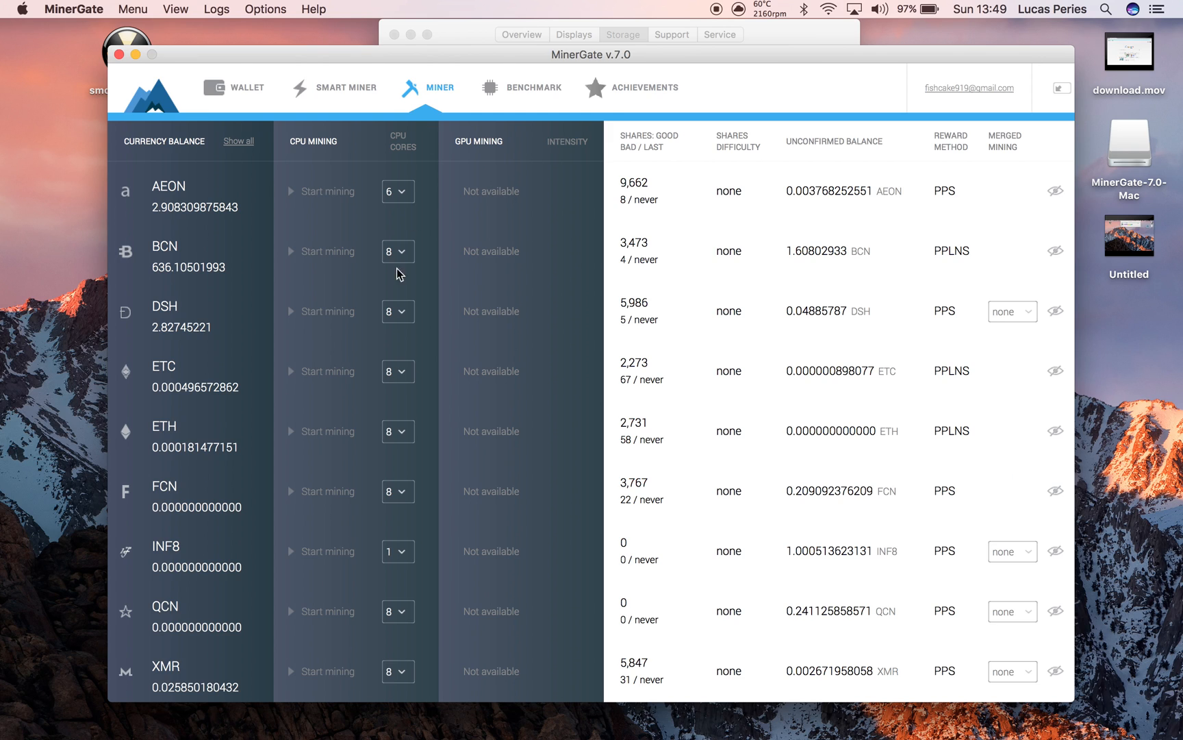
mouse_move(225, 409)
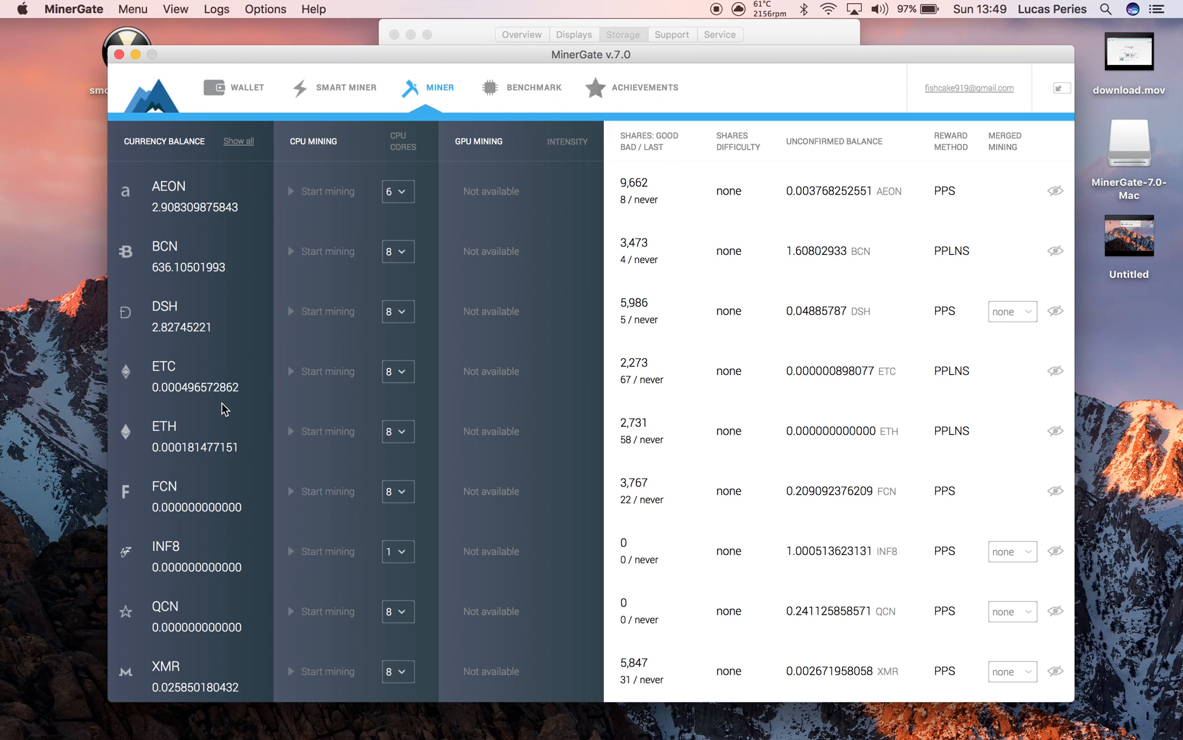
mouse_move(354, 227)
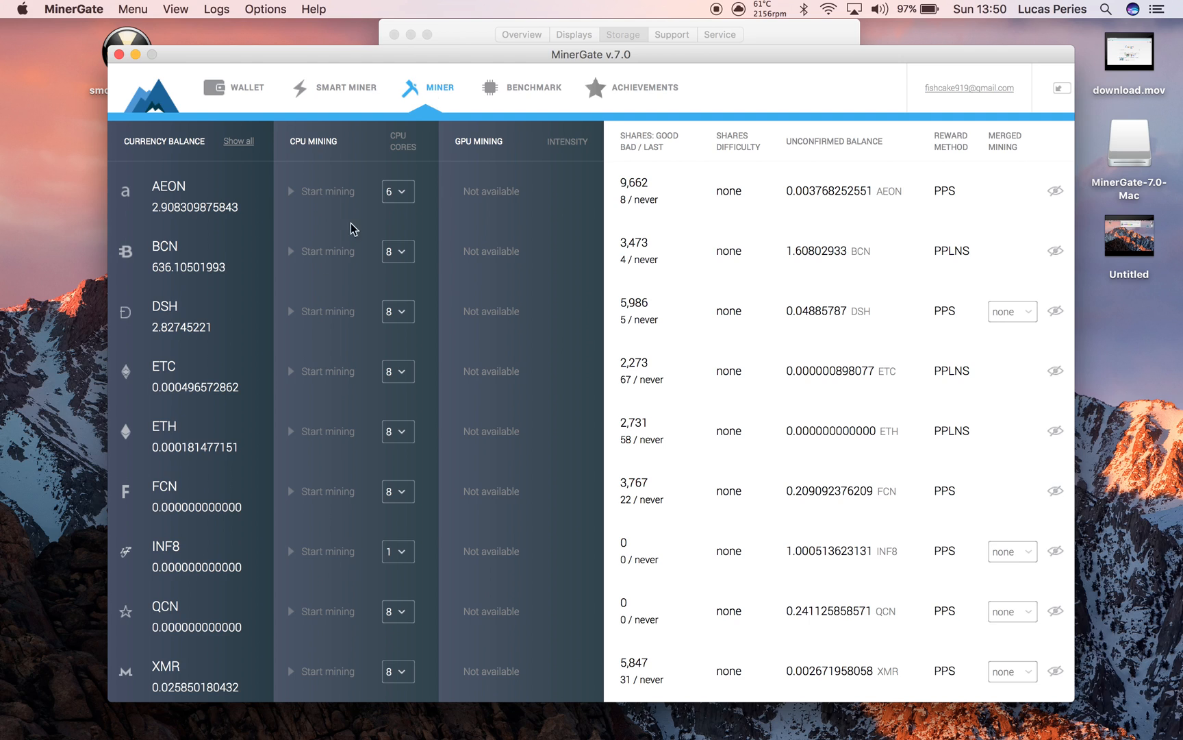
mouse_move(286, 720)
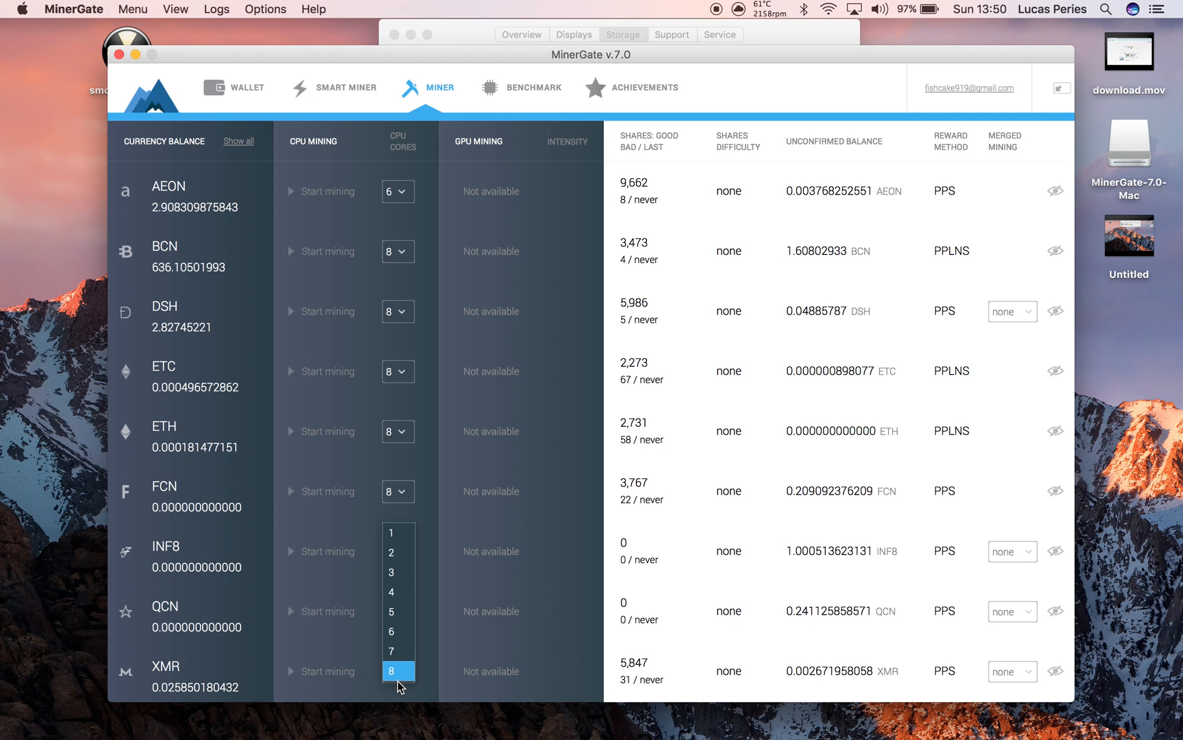
mouse_move(398, 651)
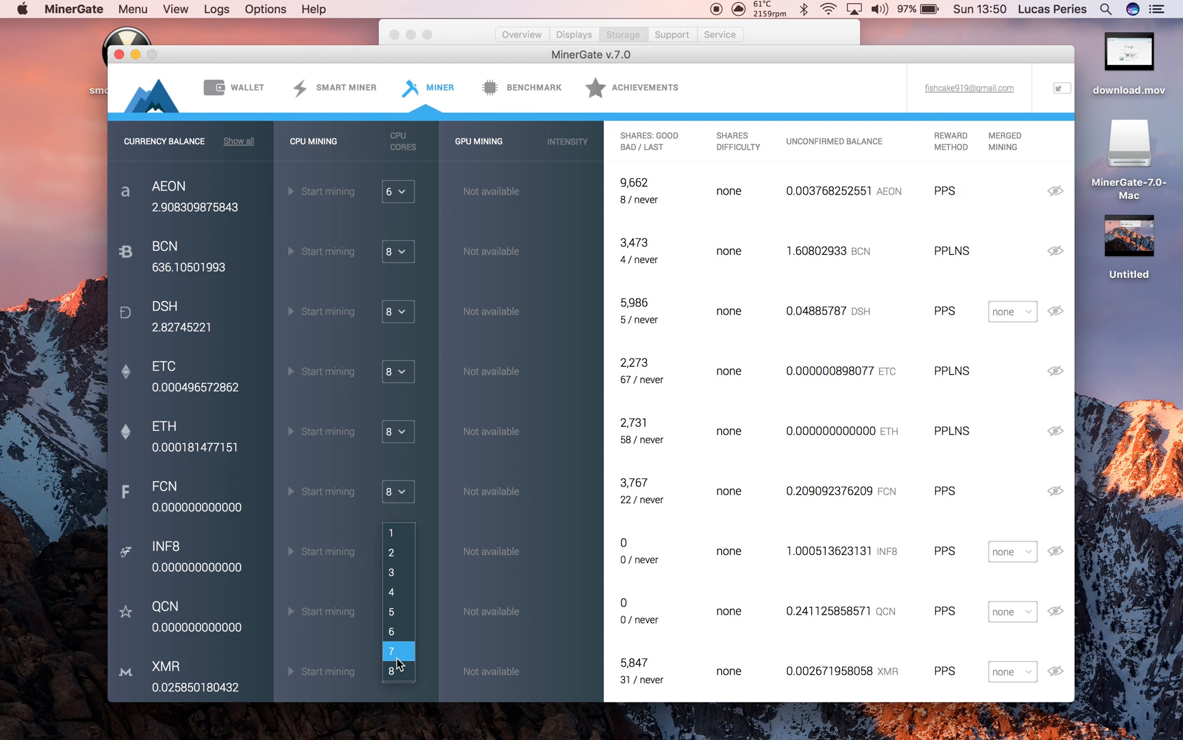
mouse_move(399, 665)
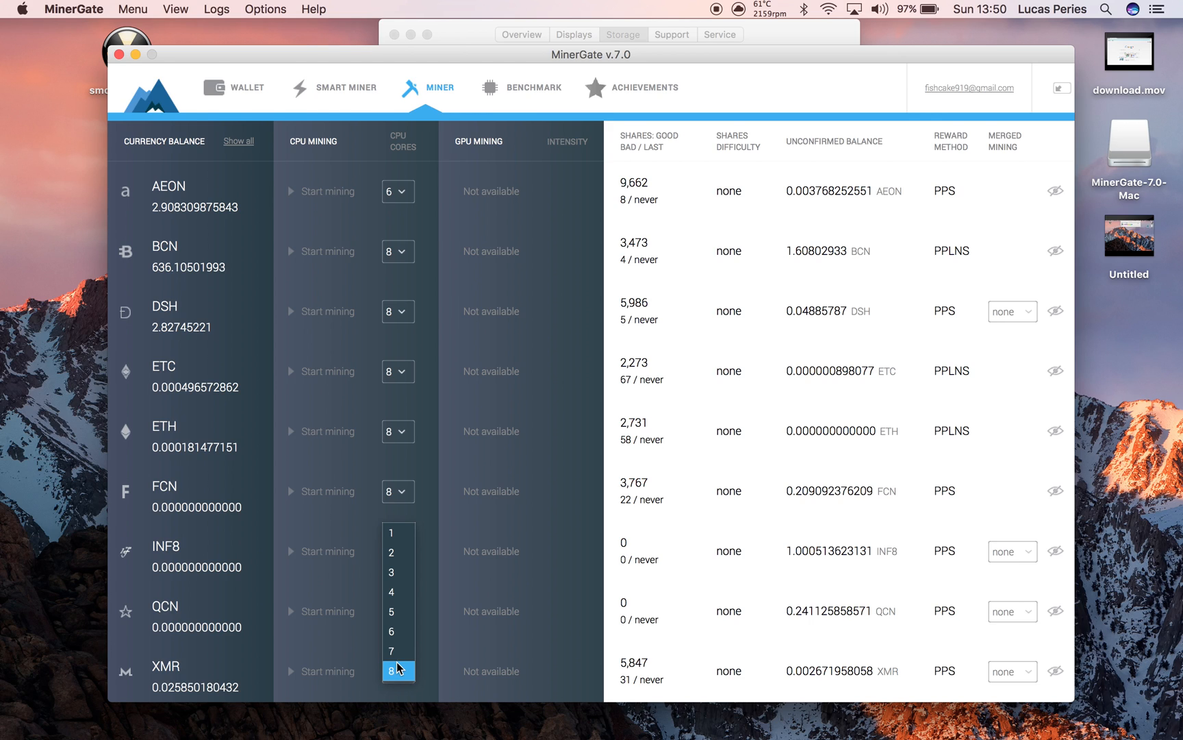
mouse_move(401, 680)
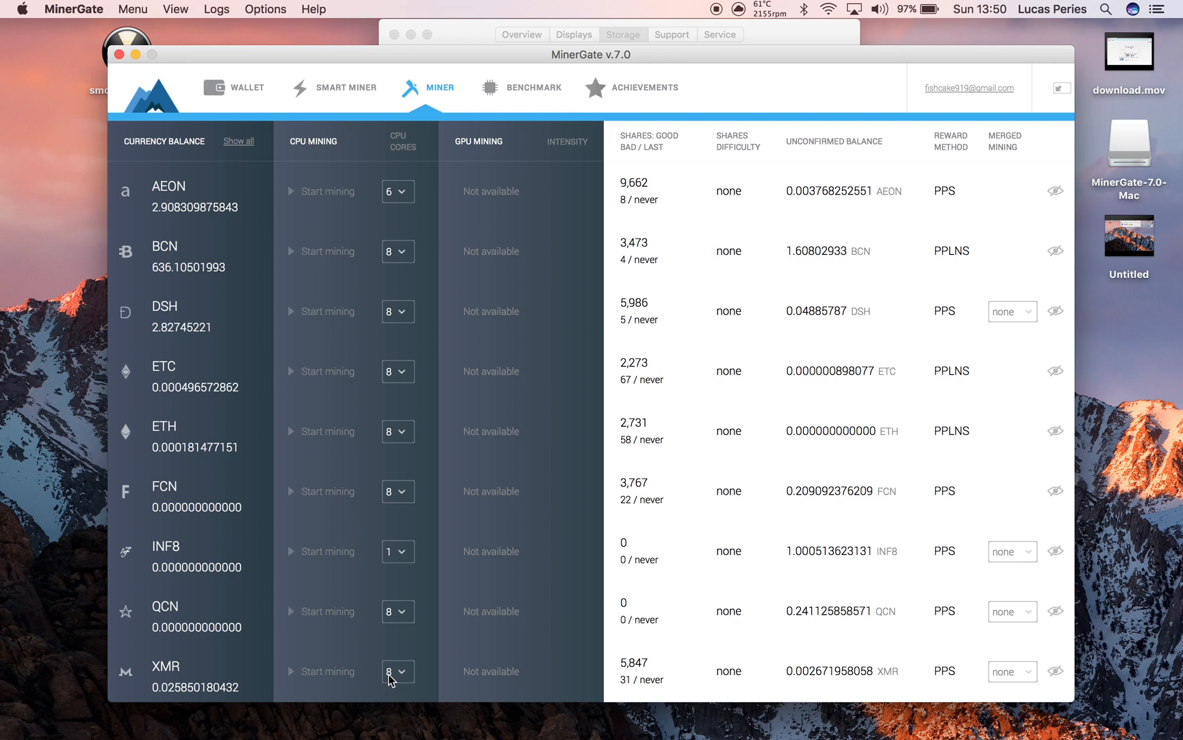
Step: Start mining XMR on 8 CPU cores
left_click(320, 671)
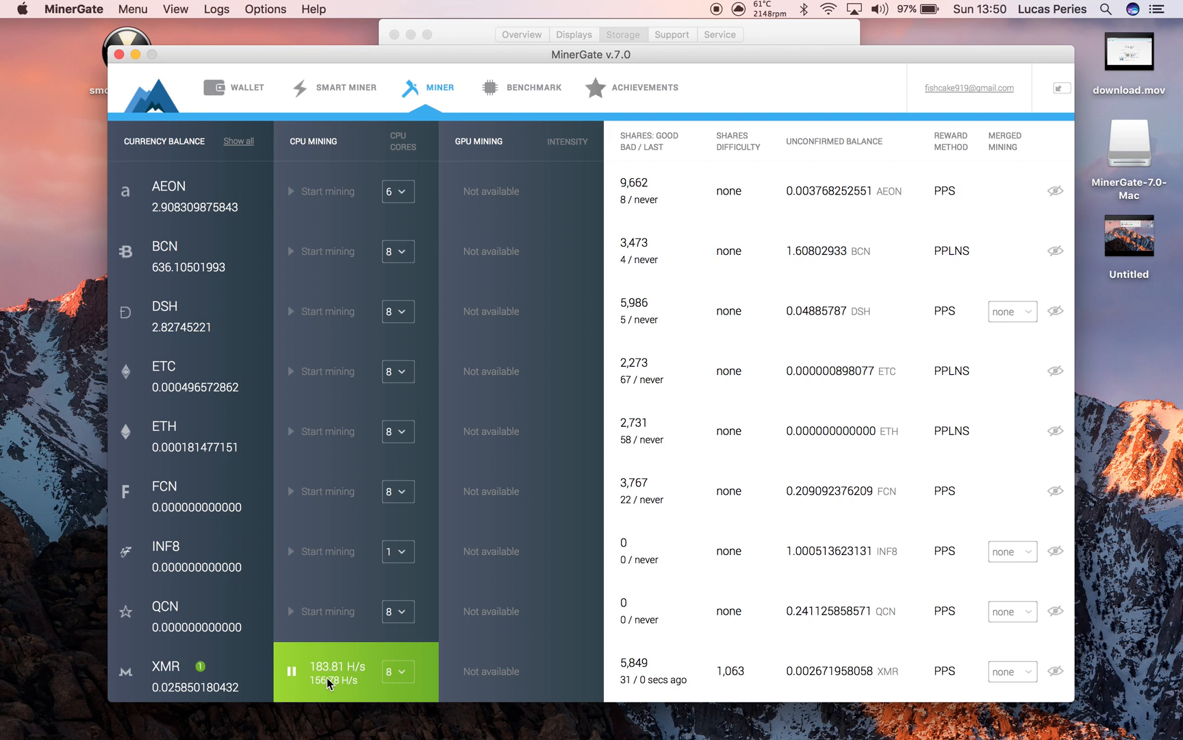
mouse_move(459, 673)
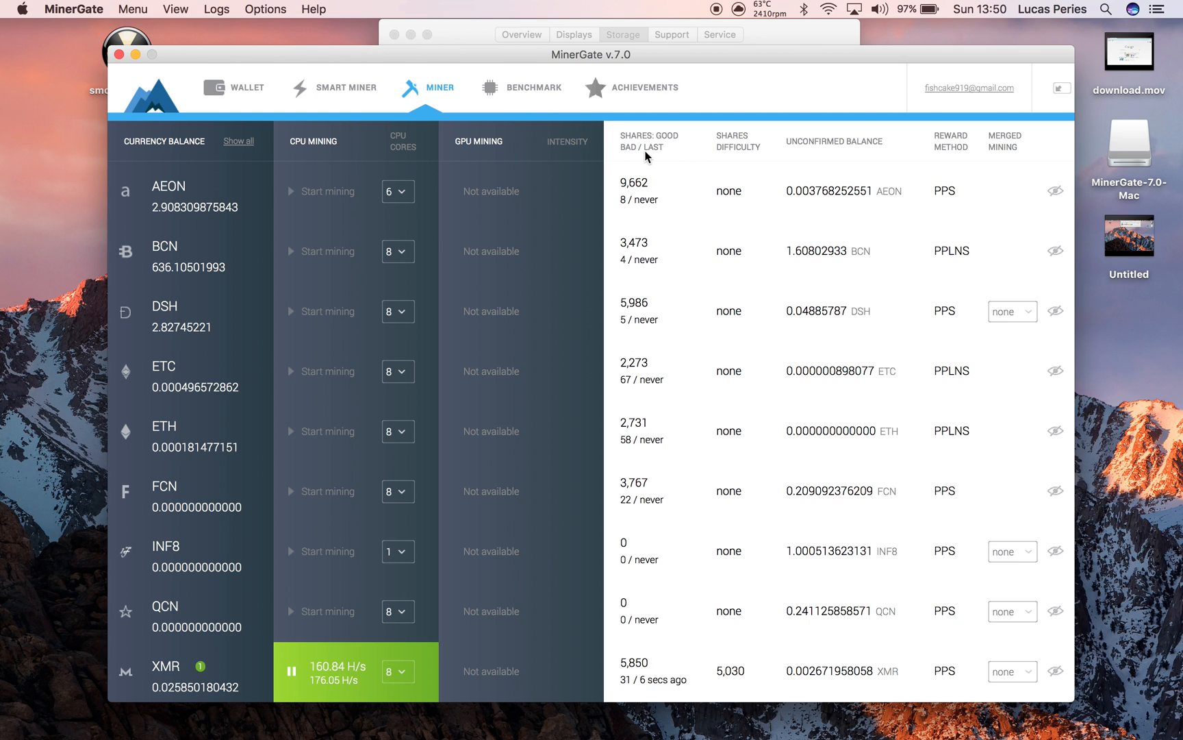
mouse_move(645, 688)
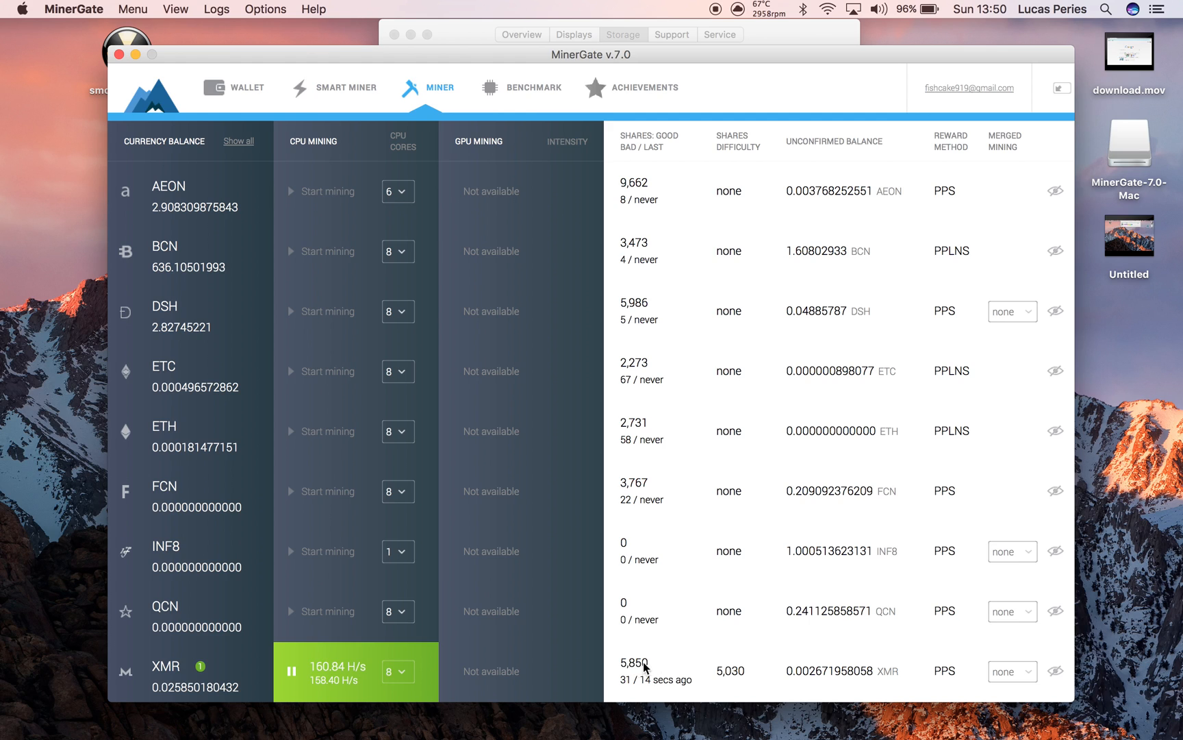
mouse_move(626, 686)
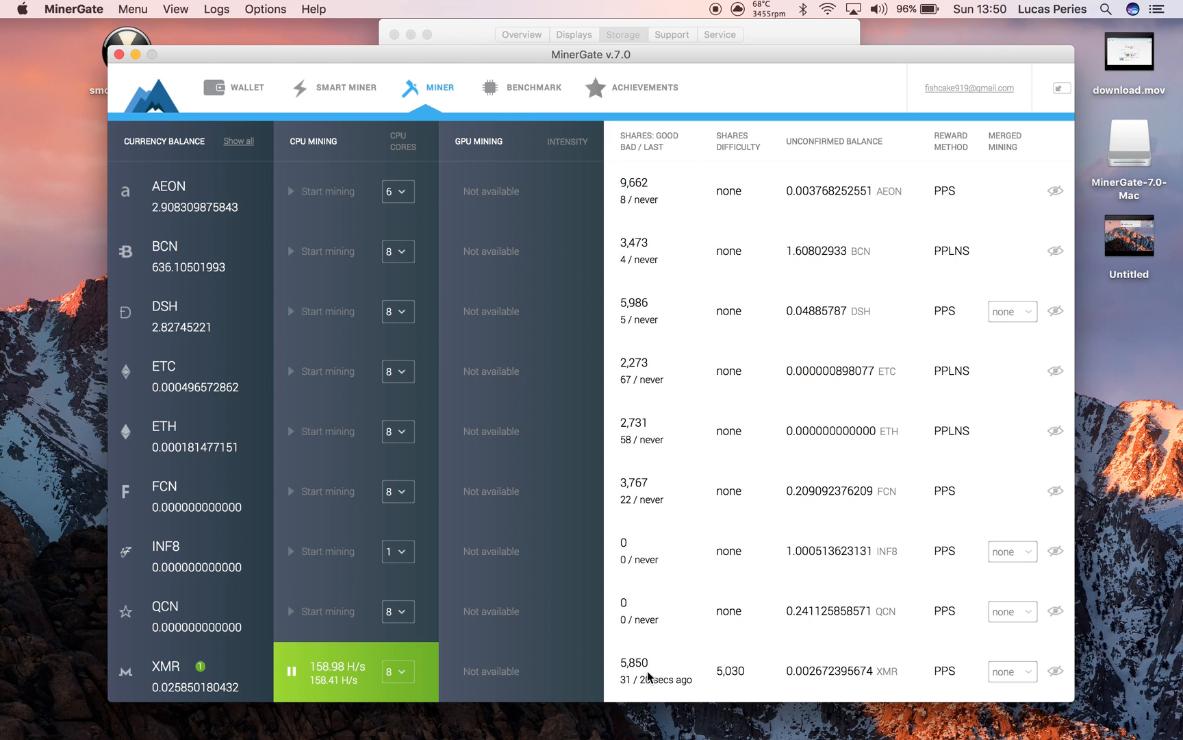
mouse_move(654, 685)
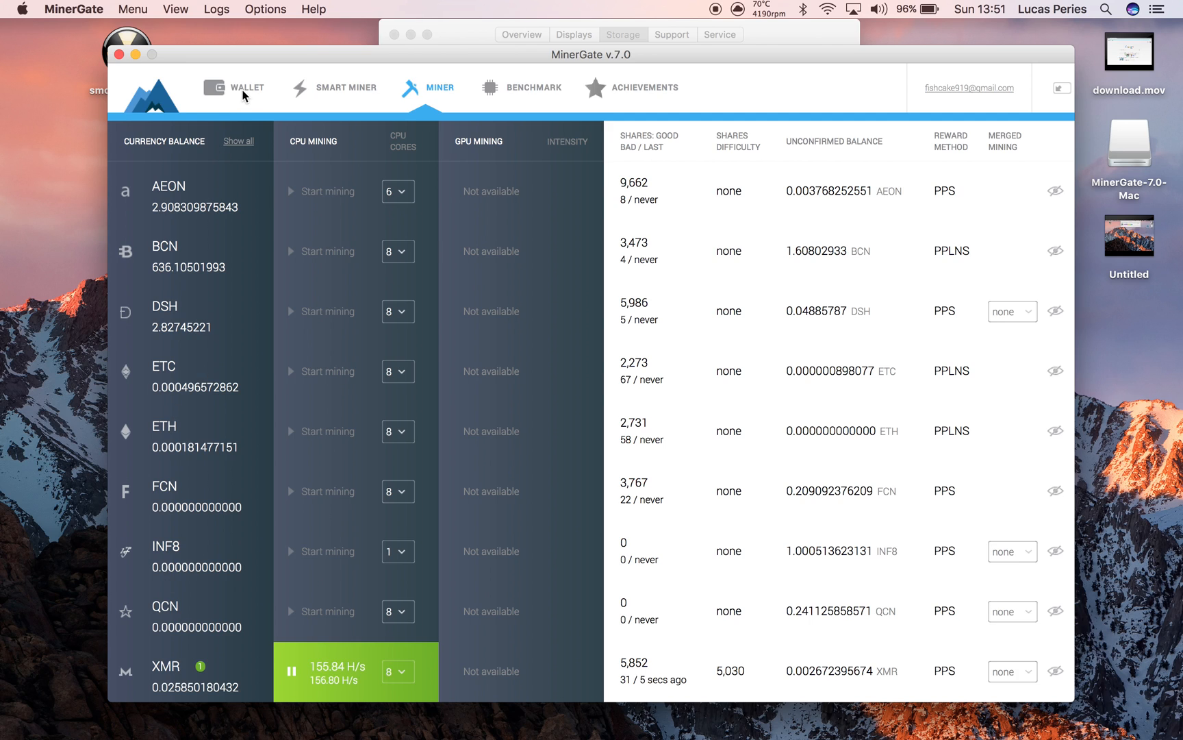
Step: View the wallet and bring up the AEON withdrawal form with 2.908 balance and 0.01 fee
left_click(239, 87)
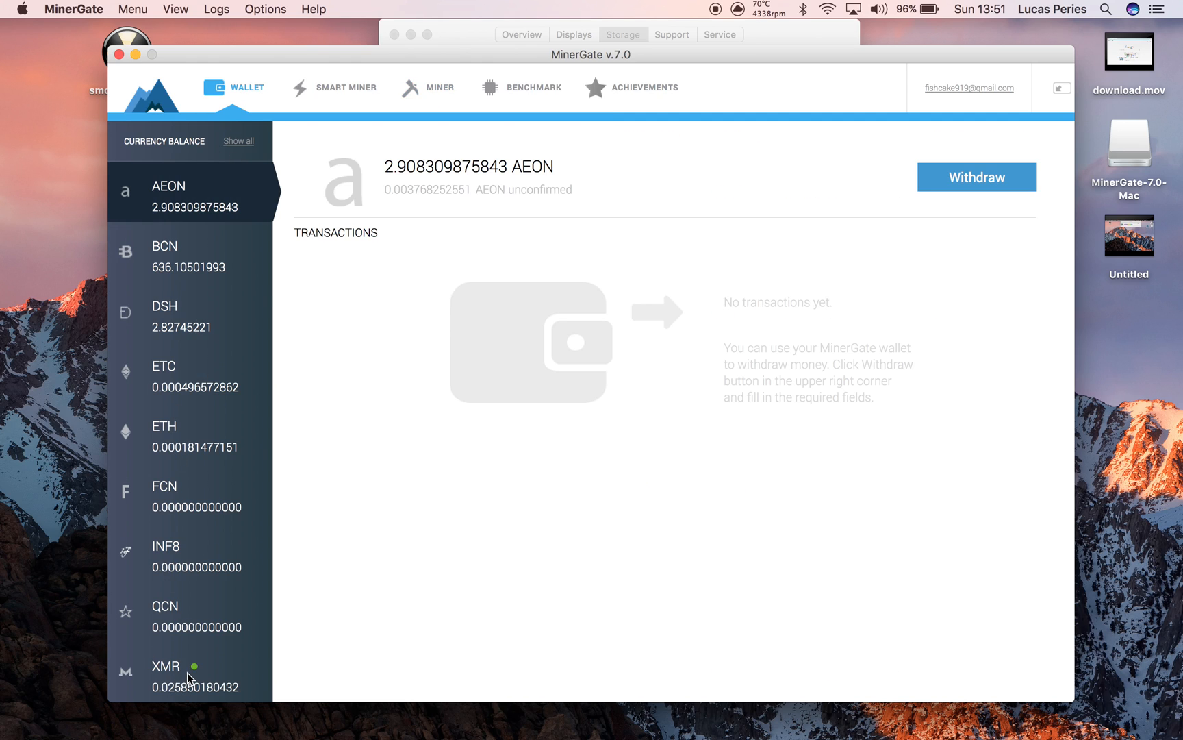
mouse_move(525, 168)
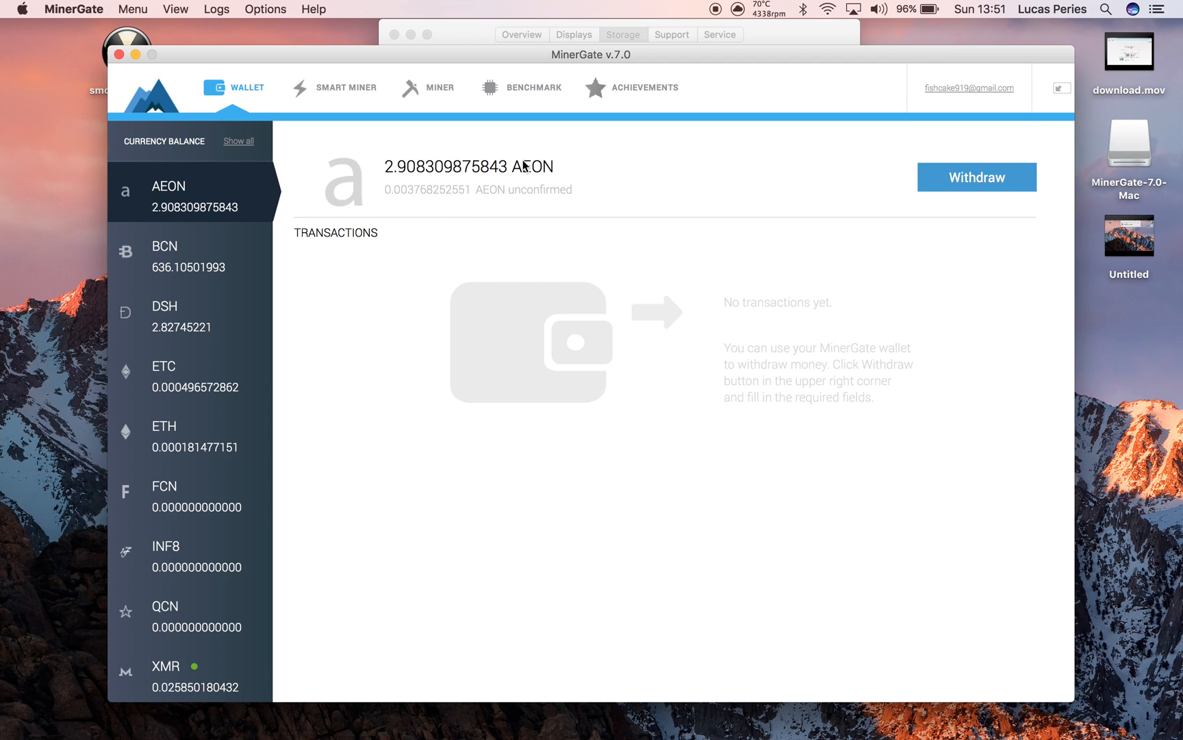
mouse_move(763, 15)
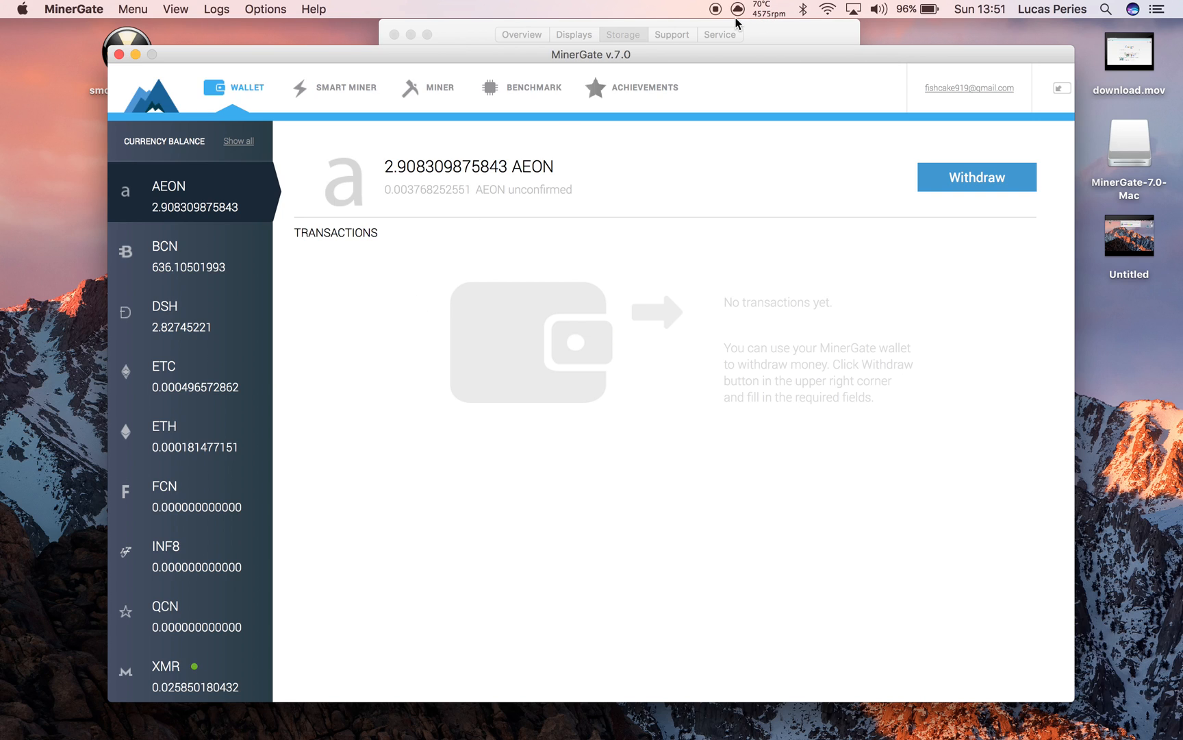
mouse_move(446, 449)
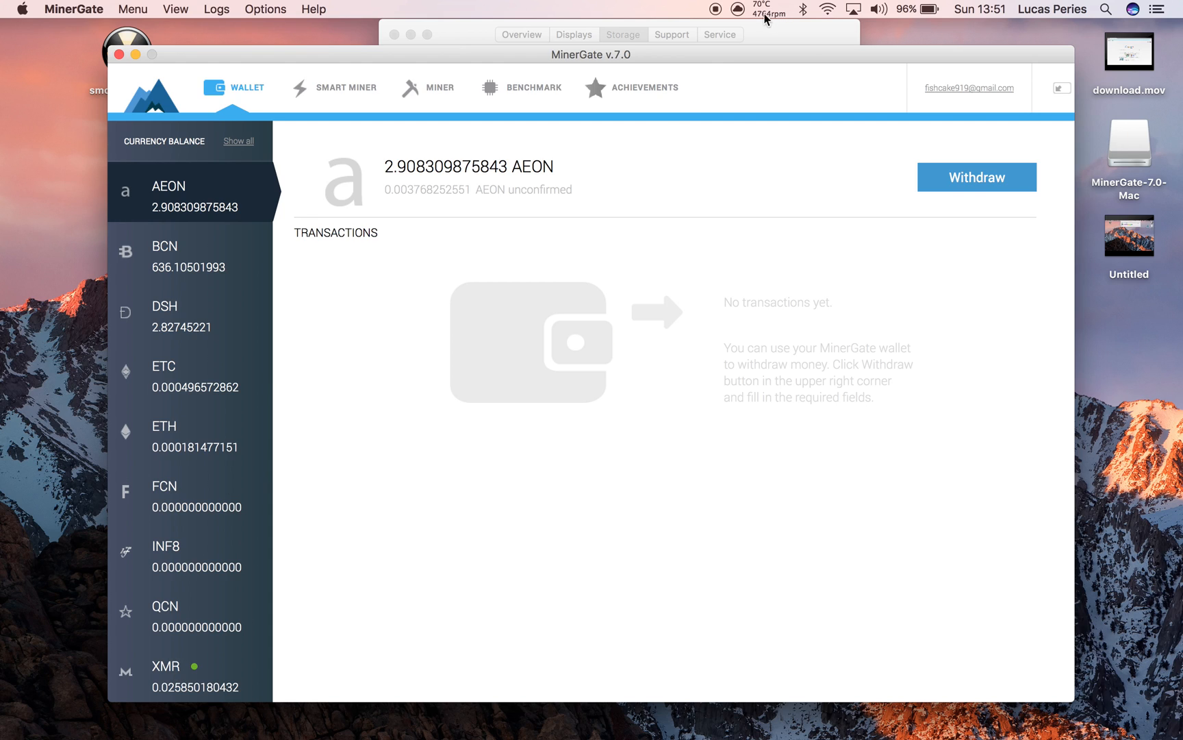
mouse_move(707, 52)
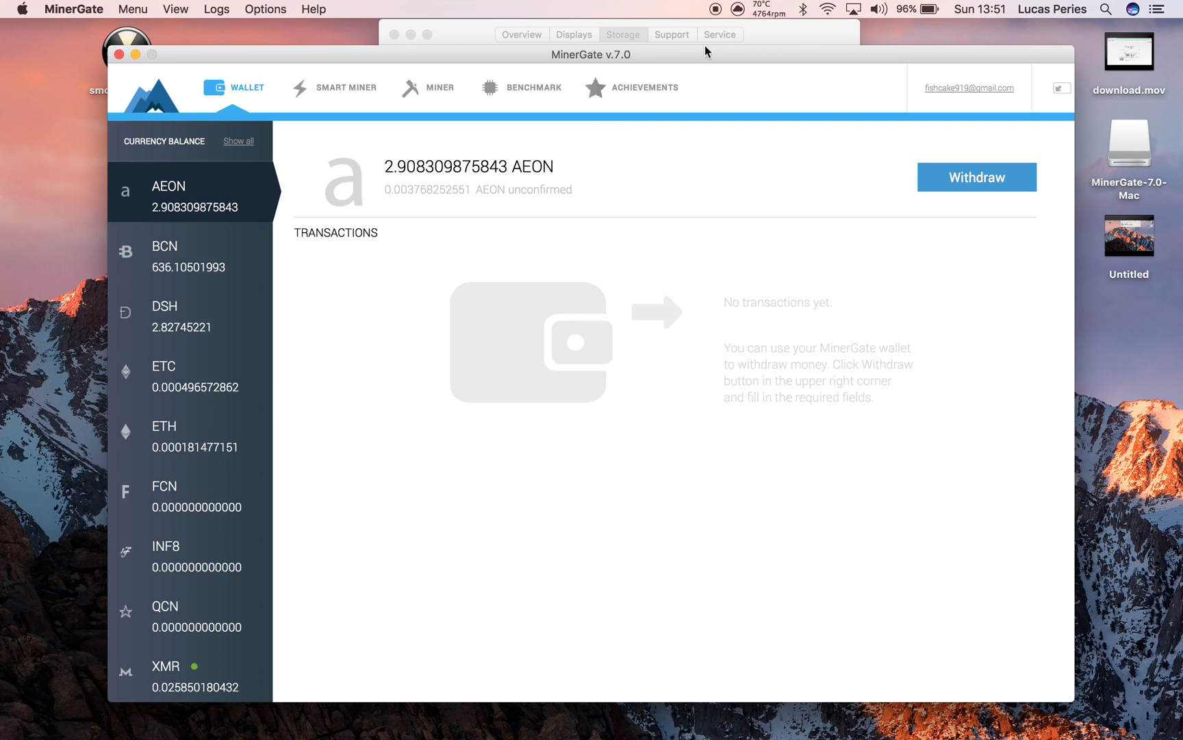
mouse_move(441, 100)
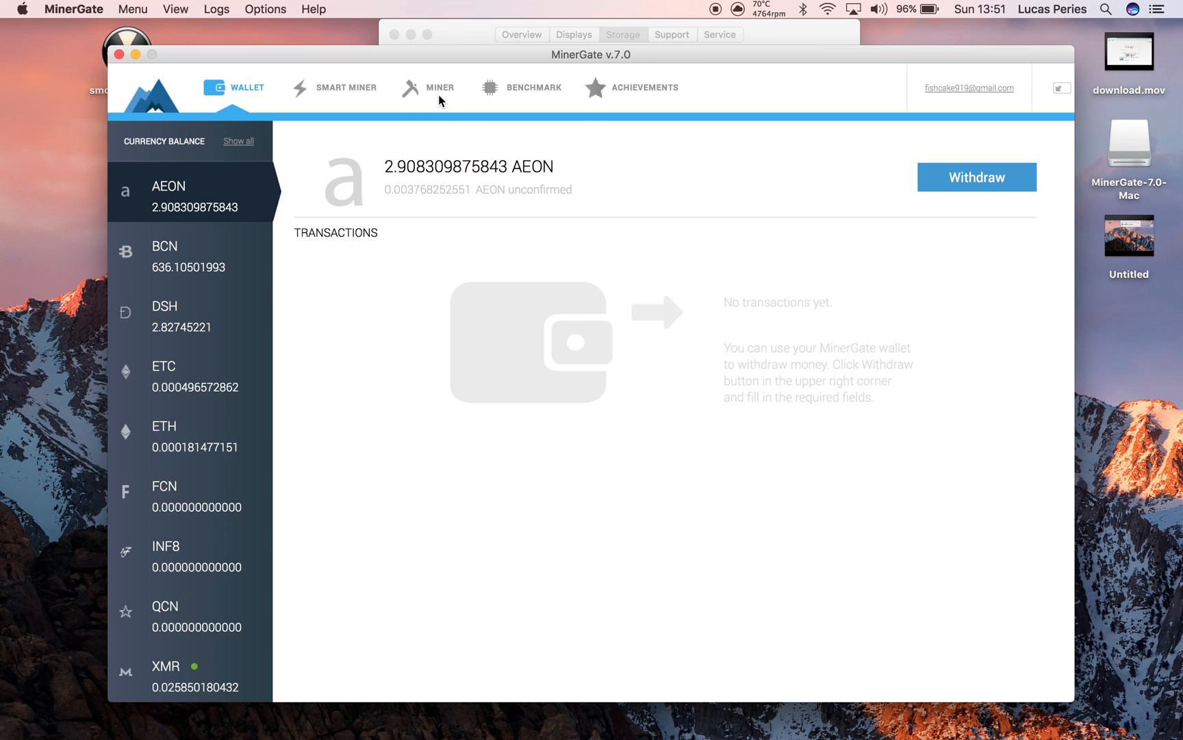
mouse_move(884, 207)
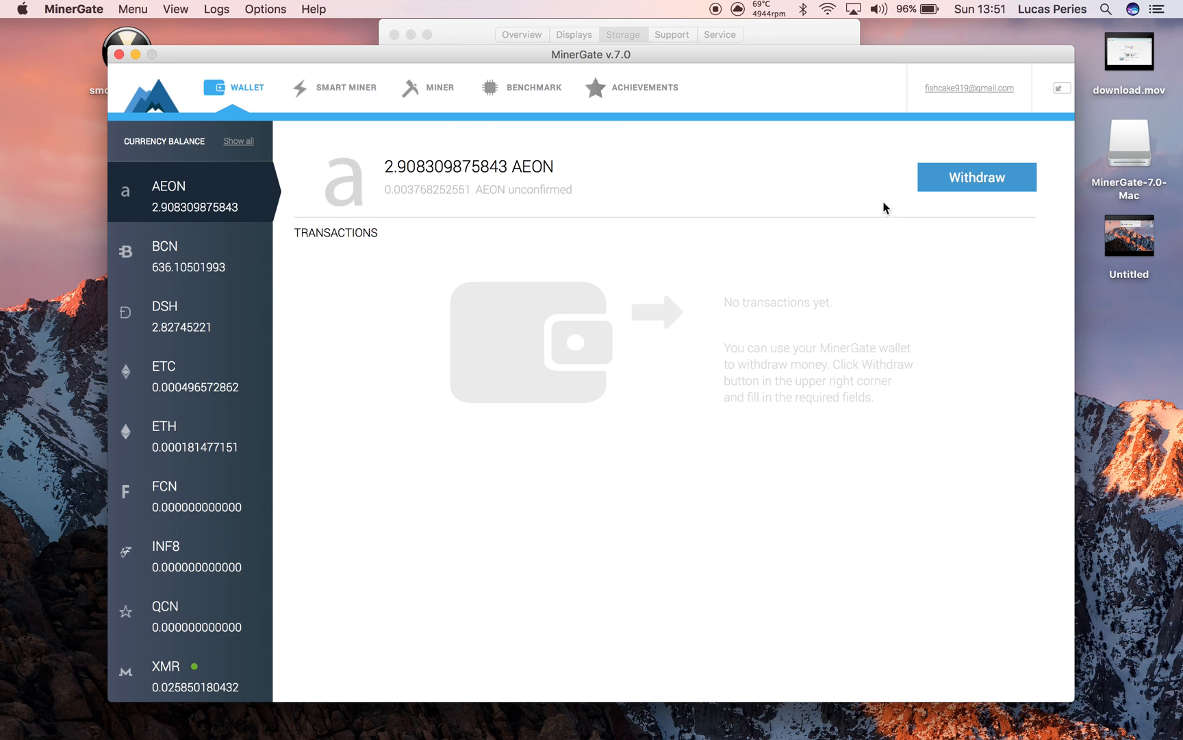
left_click(976, 176)
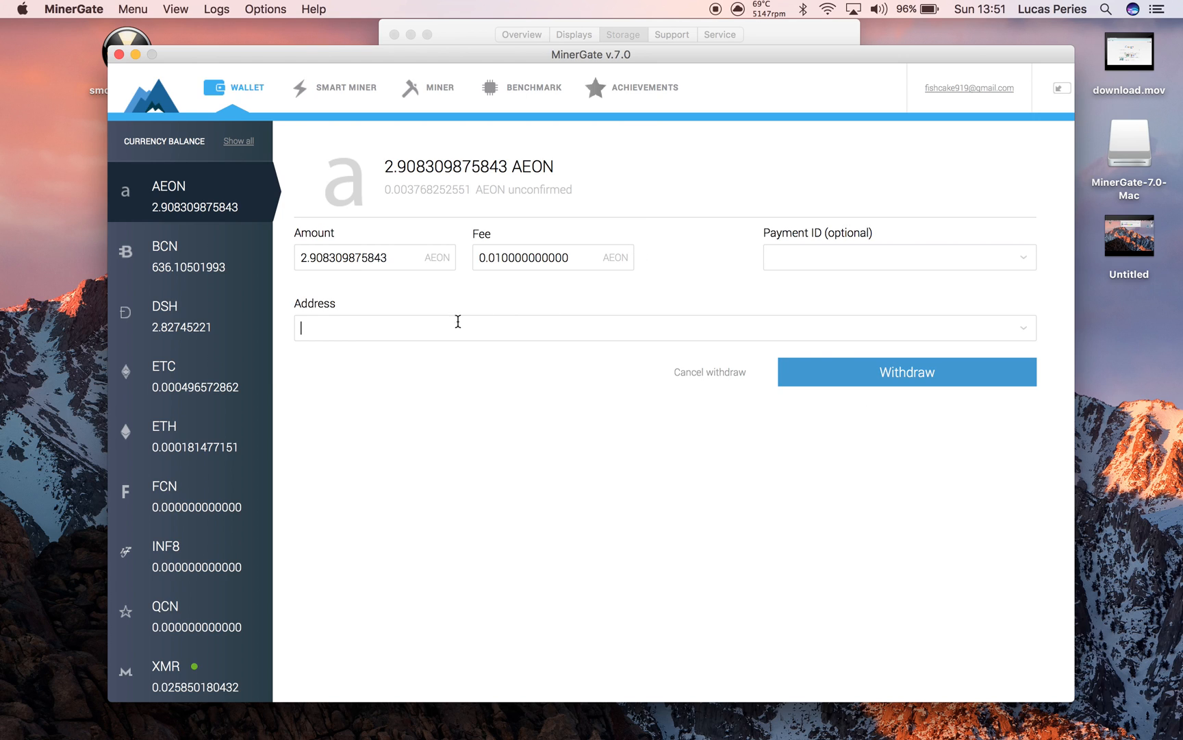
mouse_move(642, 96)
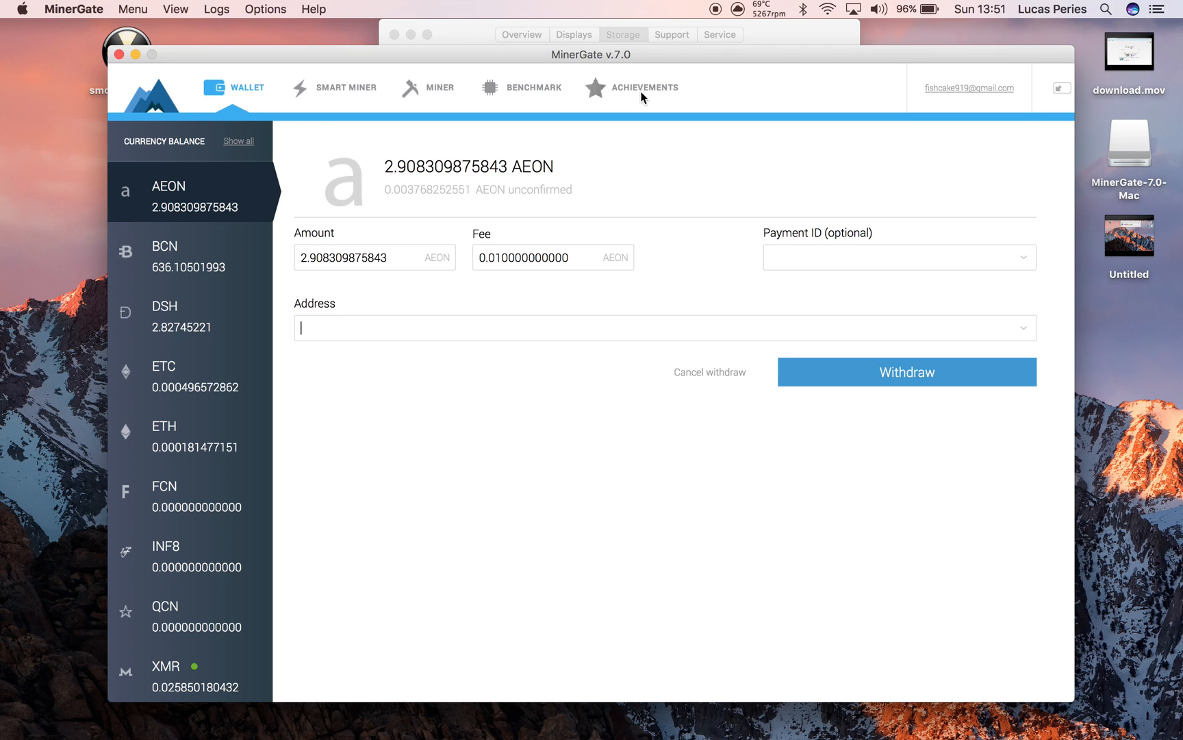
mouse_move(716, 12)
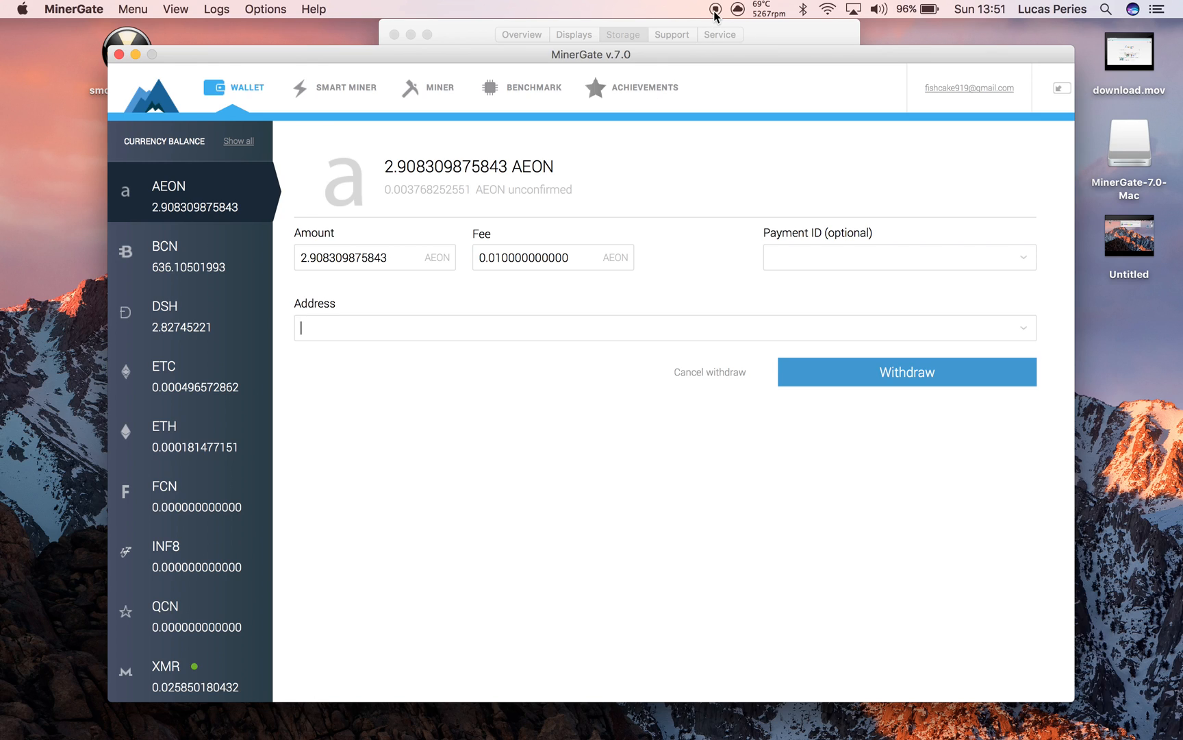